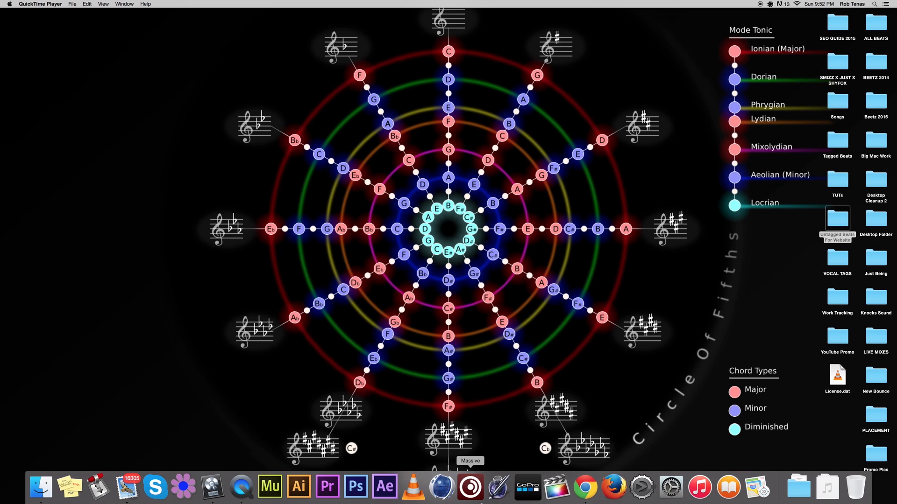
mouse_move(212, 487)
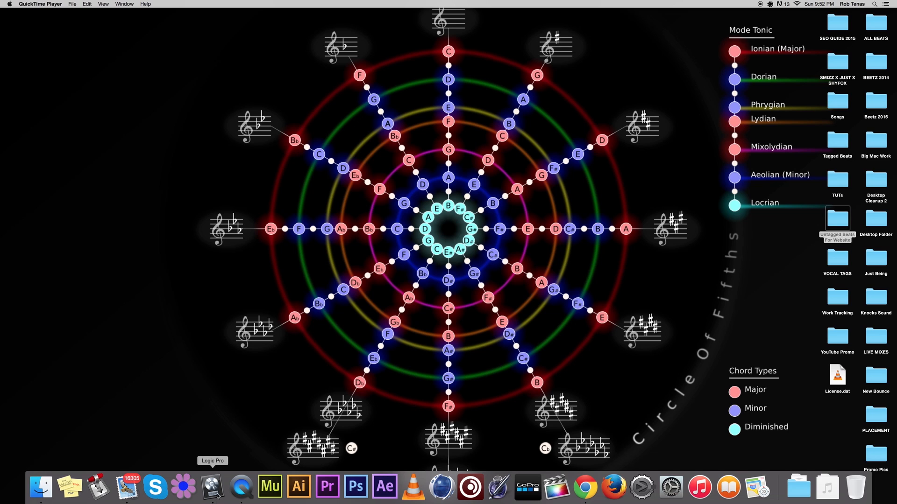
Step: Launch Logic Pro and start a new empty project from the File menu
click(56, 5)
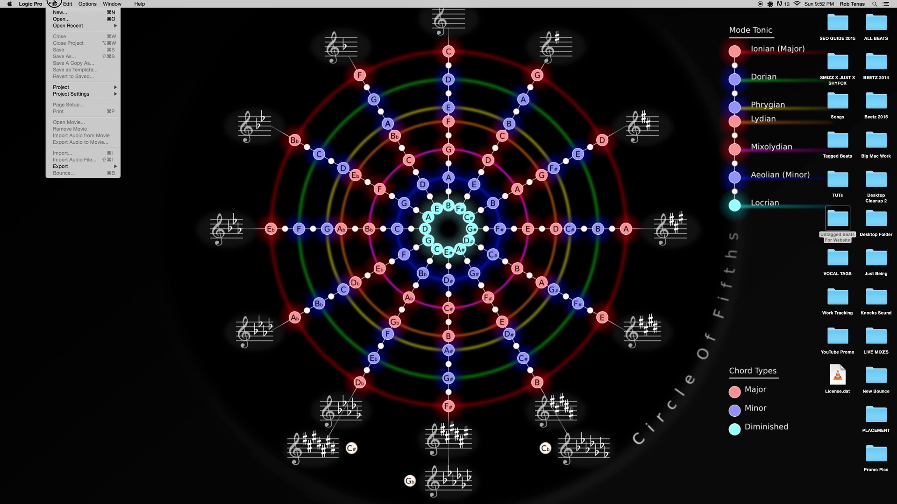
click(67, 25)
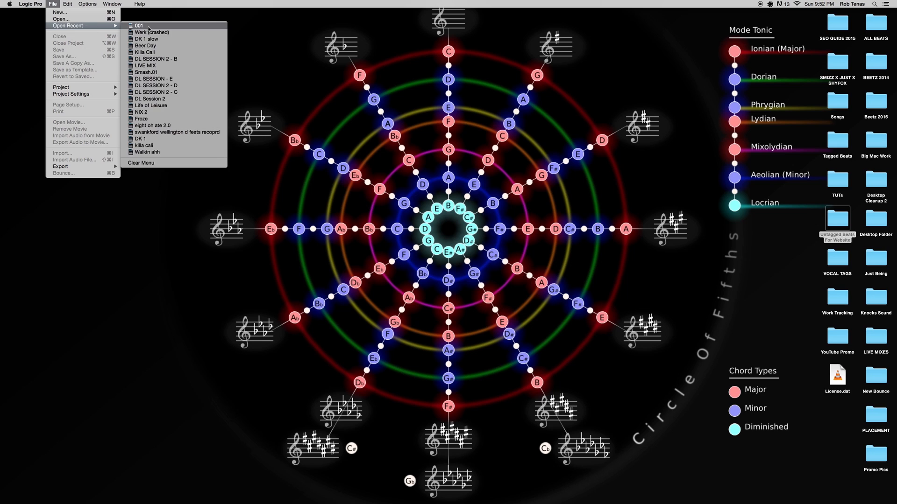
click(59, 13)
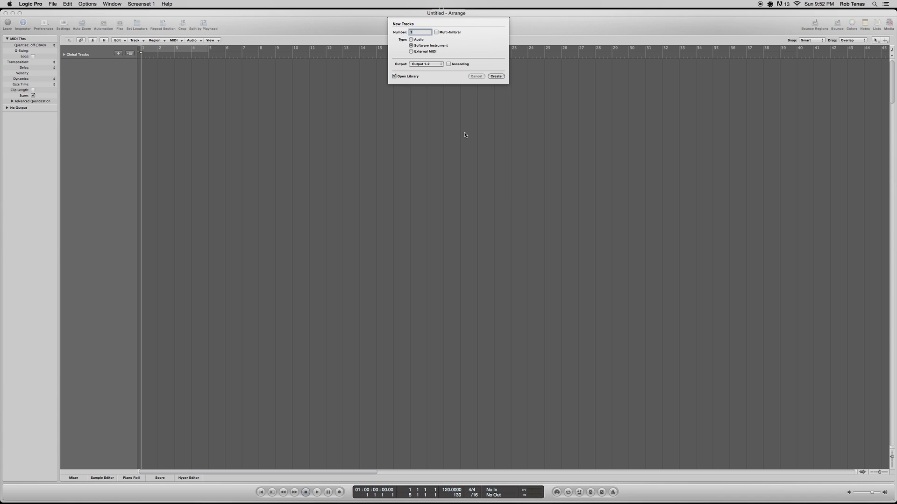
mouse_move(489, 77)
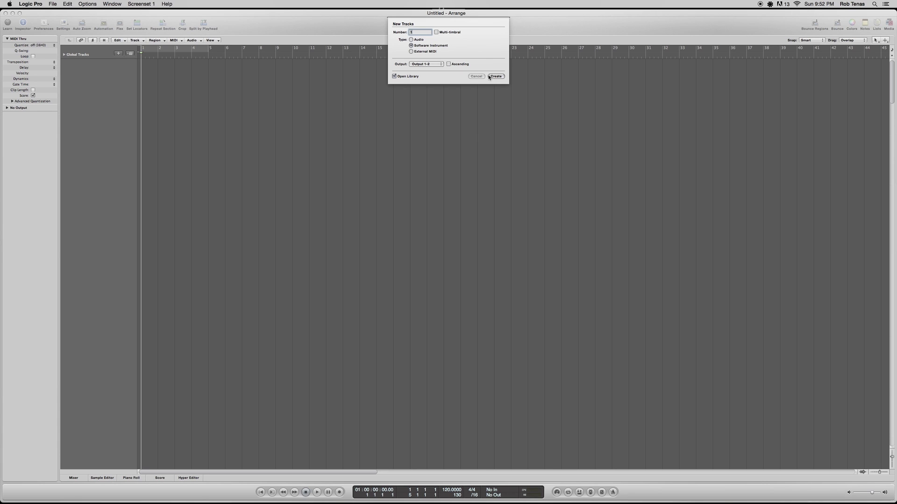
mouse_move(484, 53)
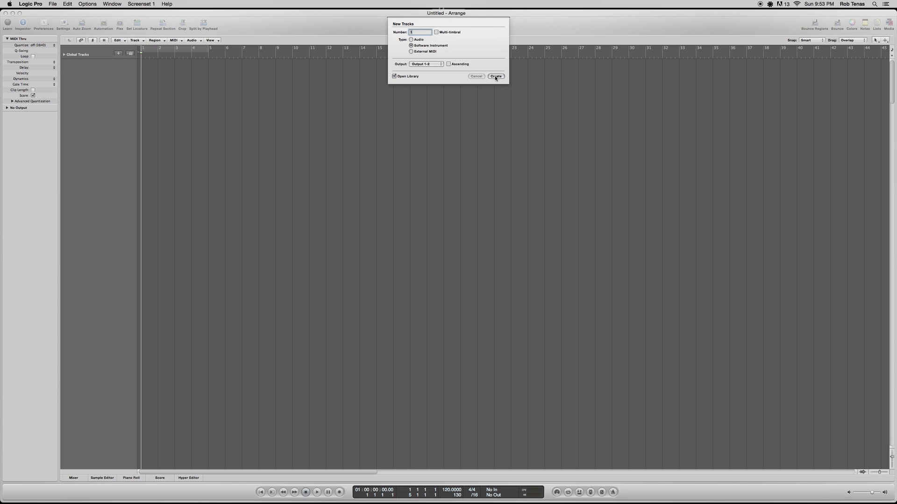
Step: Create a Software Instrument track from the New Tracks dialog
click(495, 76)
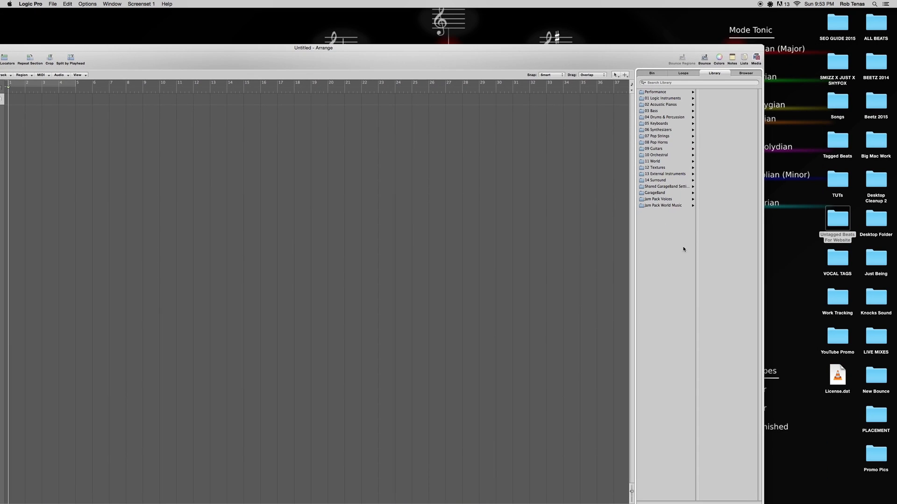
Step: Import the Black Diamonds beat onto a new audio track, accepting its tempo and markers
double_click(836, 219)
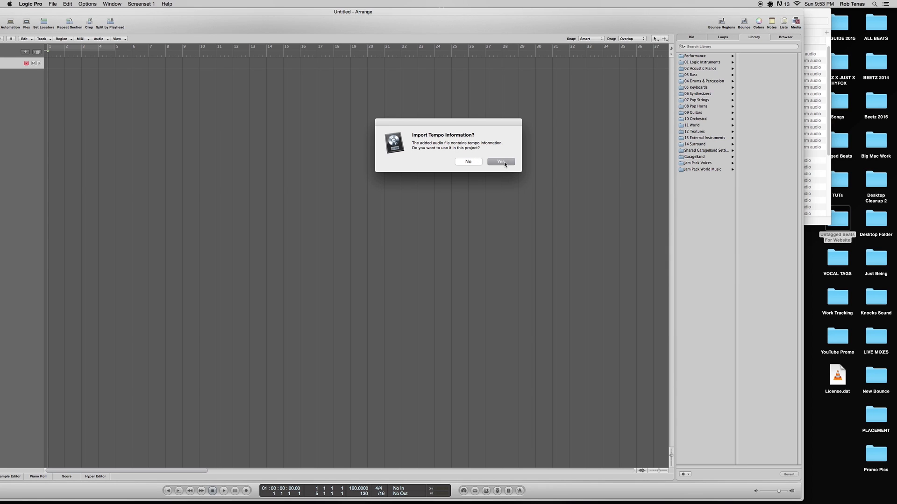
click(500, 161)
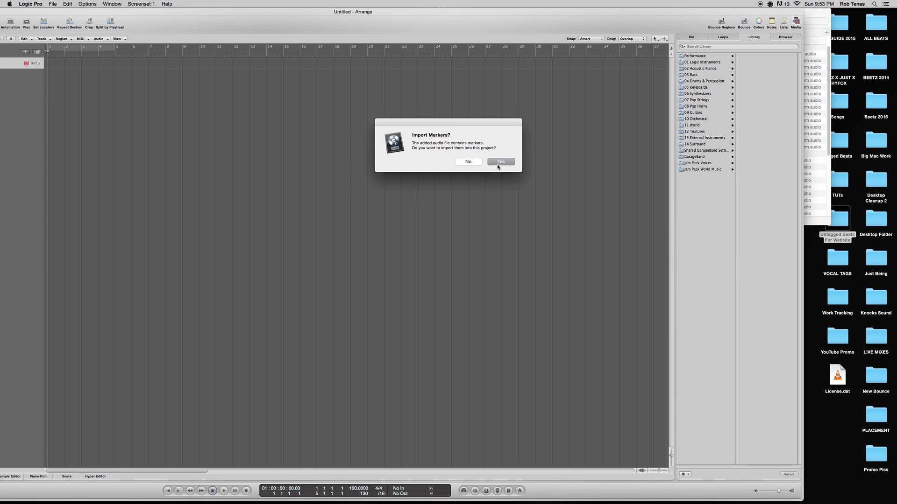
click(500, 162)
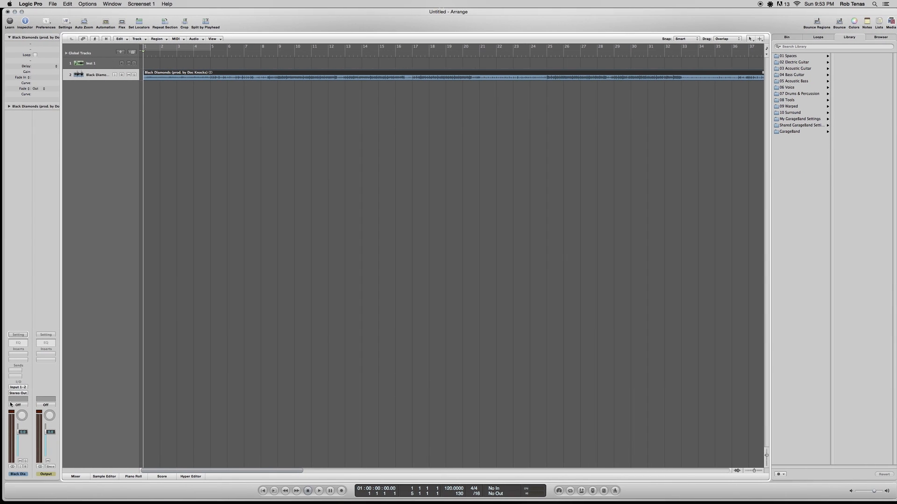
Step: Load Channel EQ on Black Diamonds and make its 17000 Hz high cut 48dB/Oct
double_click(18, 343)
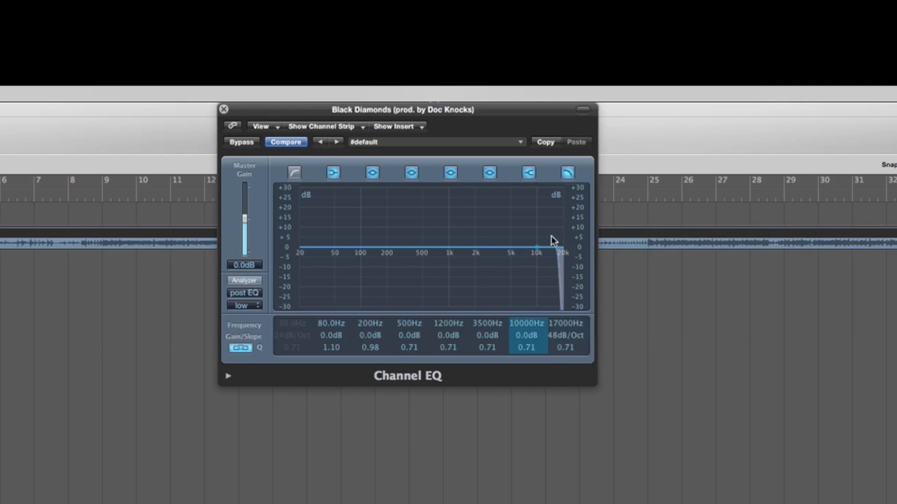
click(566, 335)
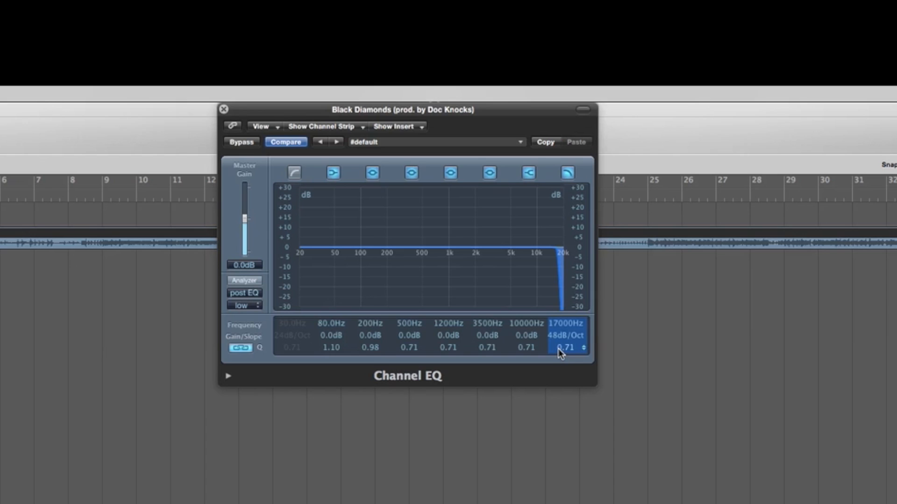
click(560, 348)
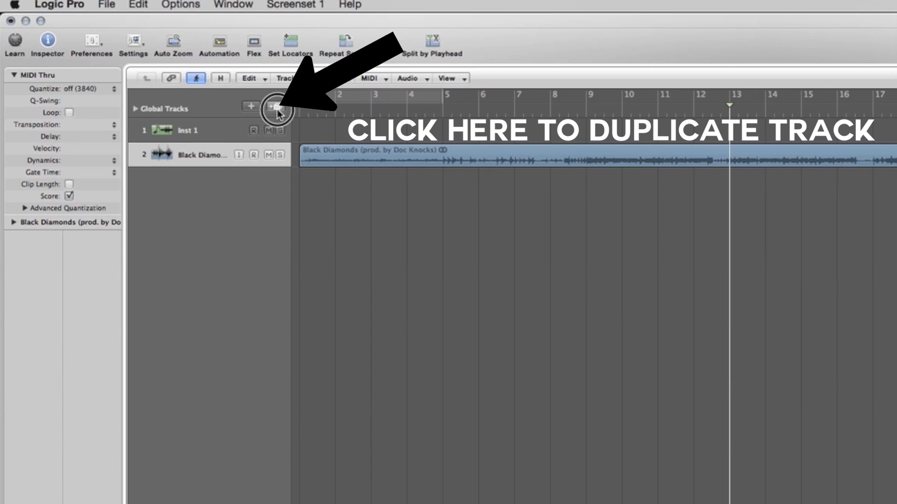
Step: Duplicate the Black Diamonds track and name the copy 'DRAKE EFFECT'
click(275, 107)
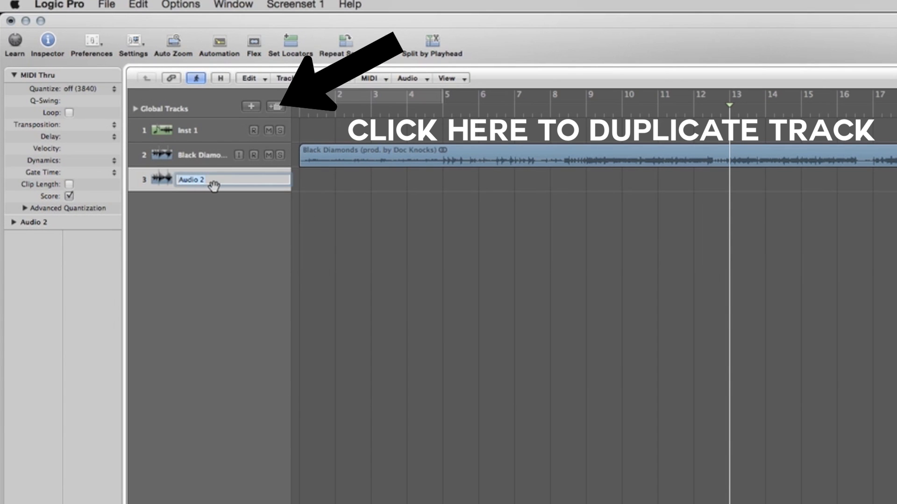
text(DRAKE EFFEC)
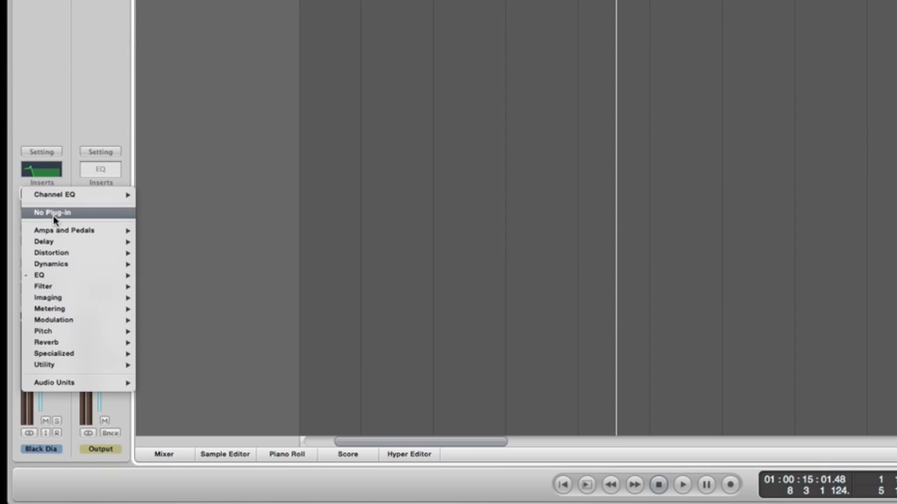
Step: Set the Black Diamonds Channel EQ insert slot to No Plug-In
click(52, 212)
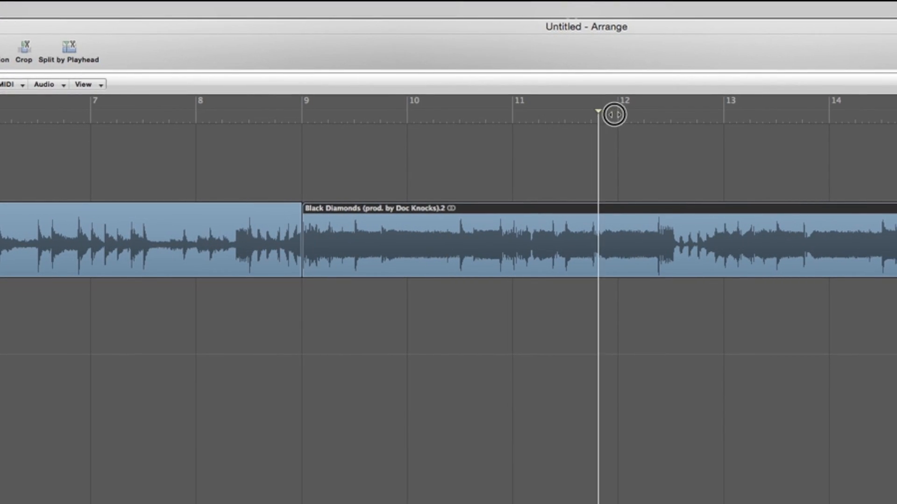
mouse_move(626, 135)
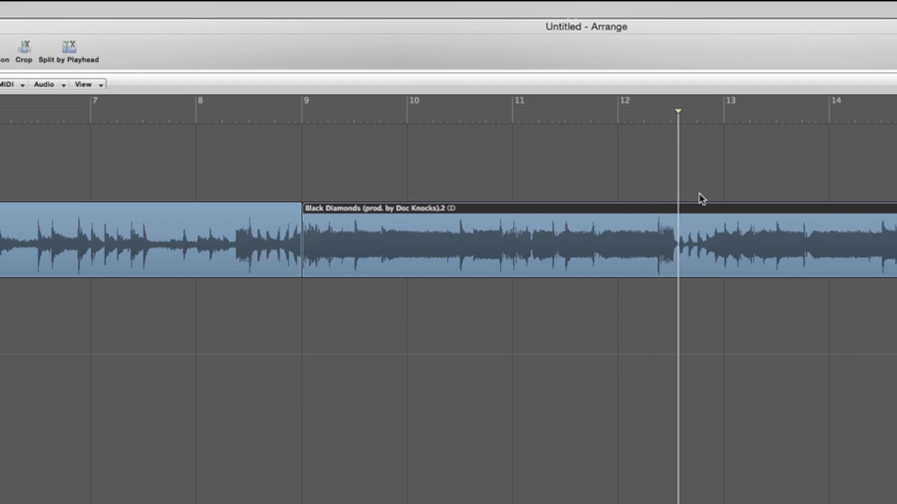
Step: Split the beat at bar 13 and move the later part back to track 2
click(723, 120)
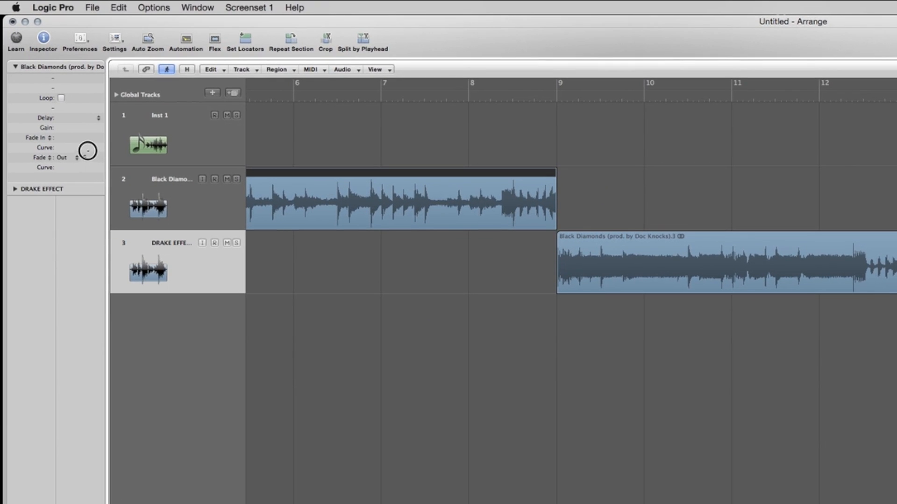
click(84, 157)
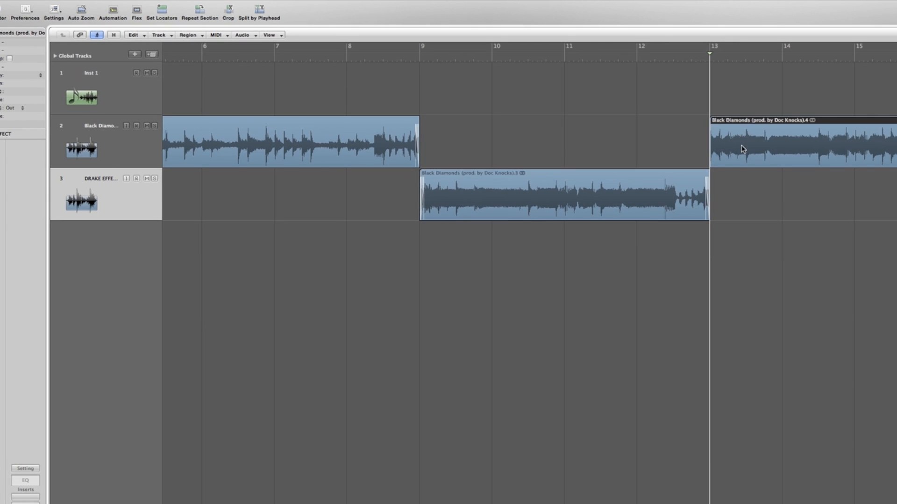
click(655, 308)
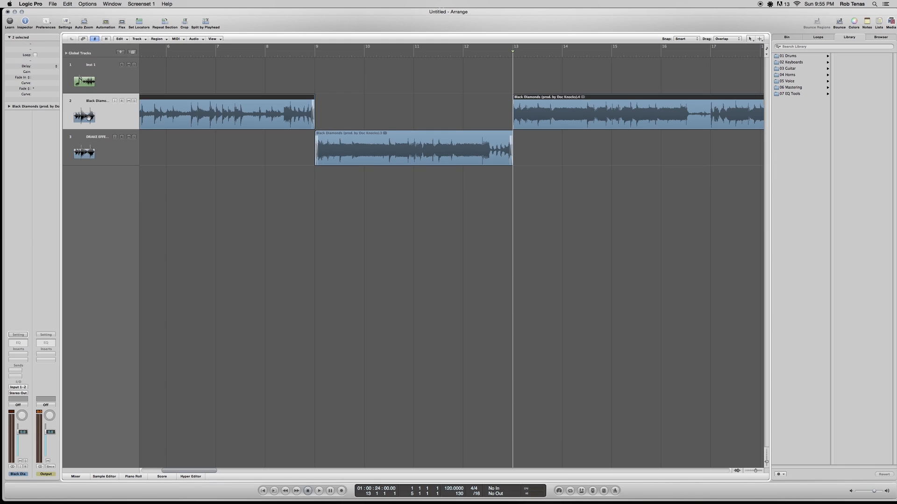
Step: Insert a Channel EQ on the DRAKE EFFECT track and close its plug-in window
click(18, 354)
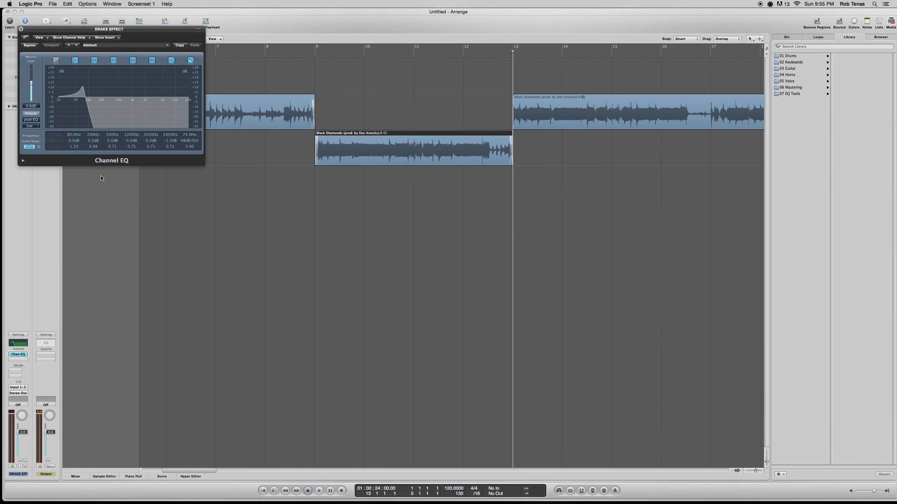
drag(109, 28, 328, 11)
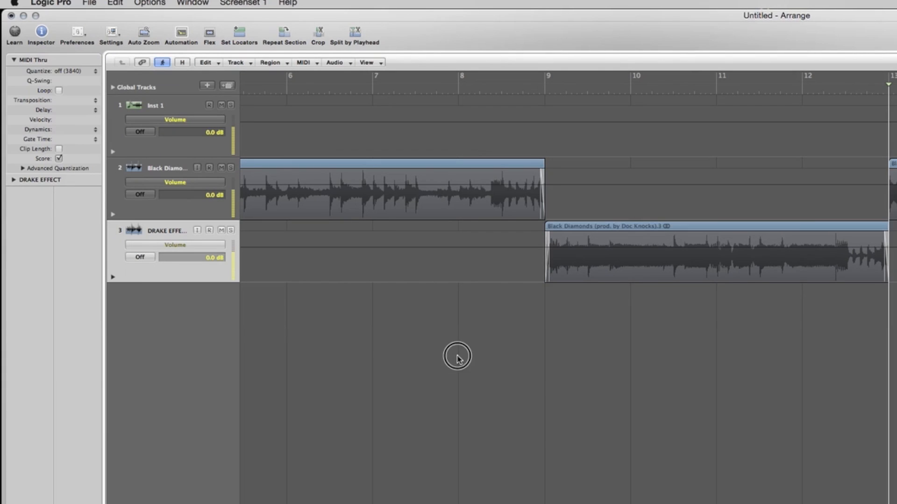
Step: Set the DRAKE EFFECT automation parameter to Channel EQ High Cut Frequency
click(113, 277)
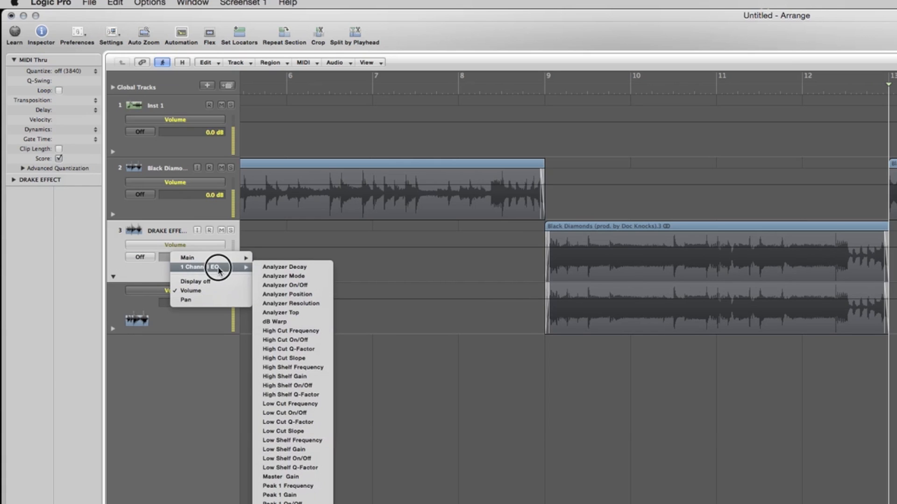
mouse_move(296, 340)
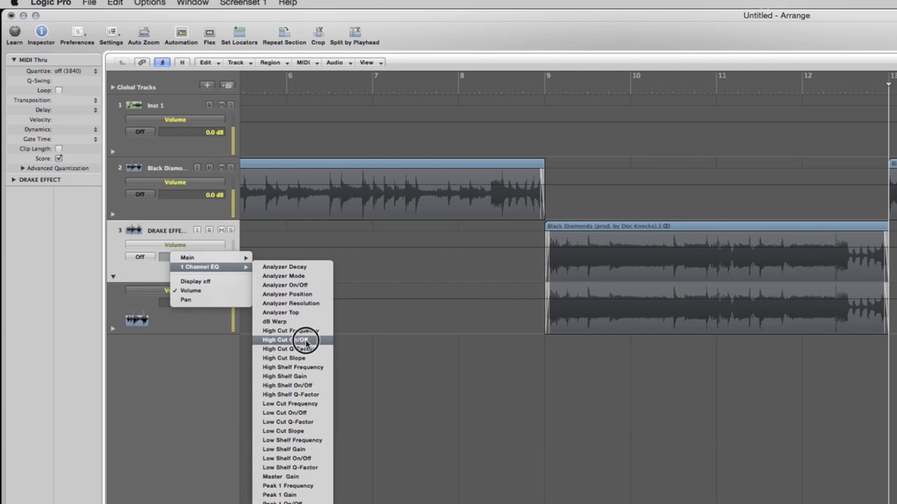
click(289, 331)
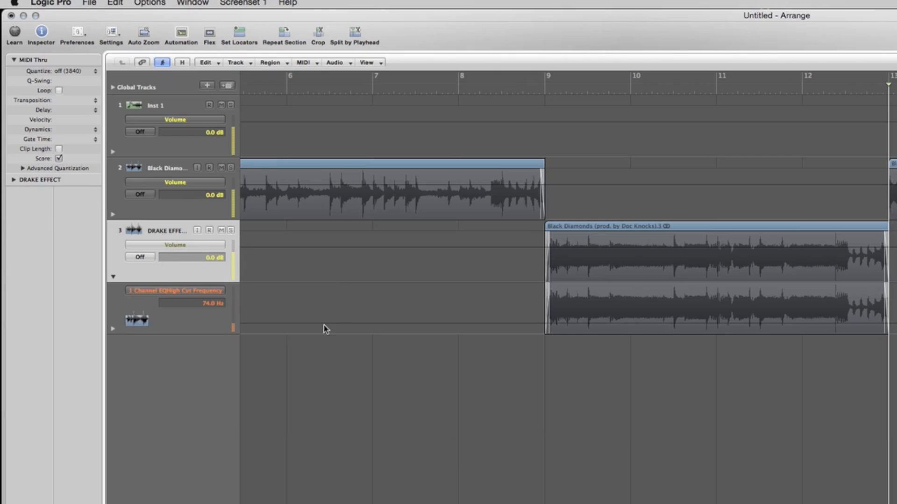
mouse_move(545, 330)
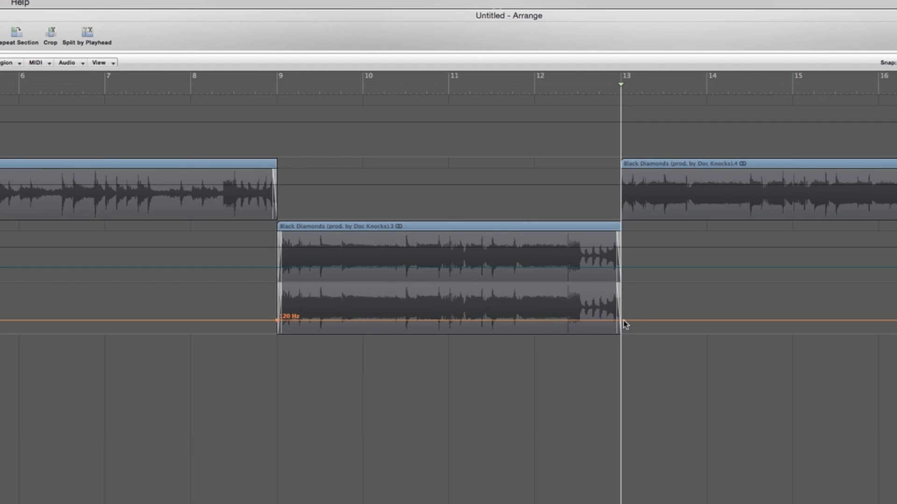
mouse_move(670, 336)
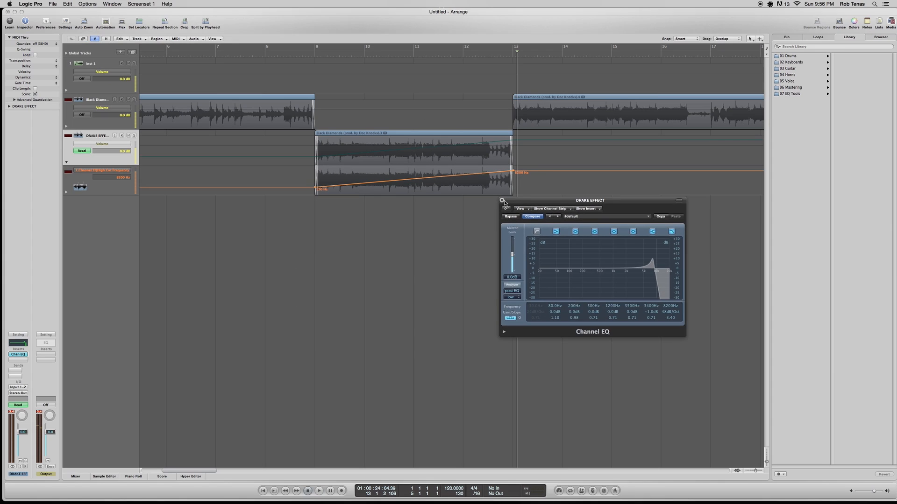
click(503, 201)
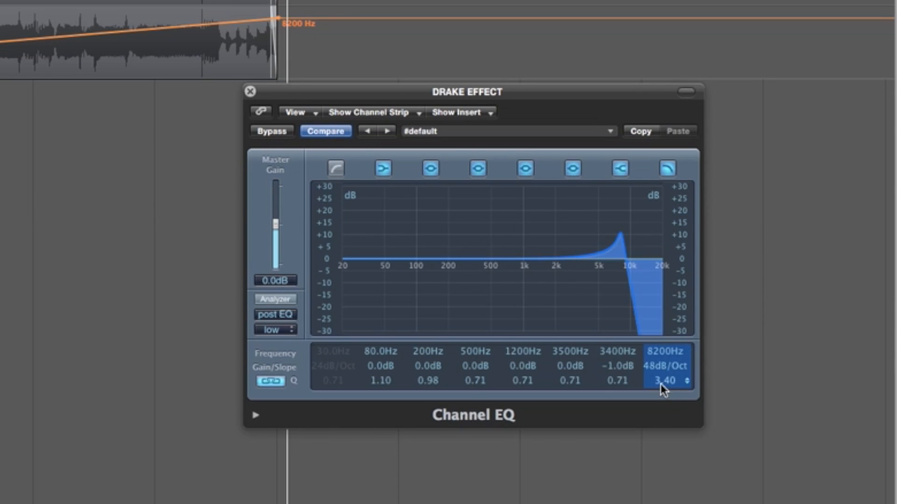
click(249, 92)
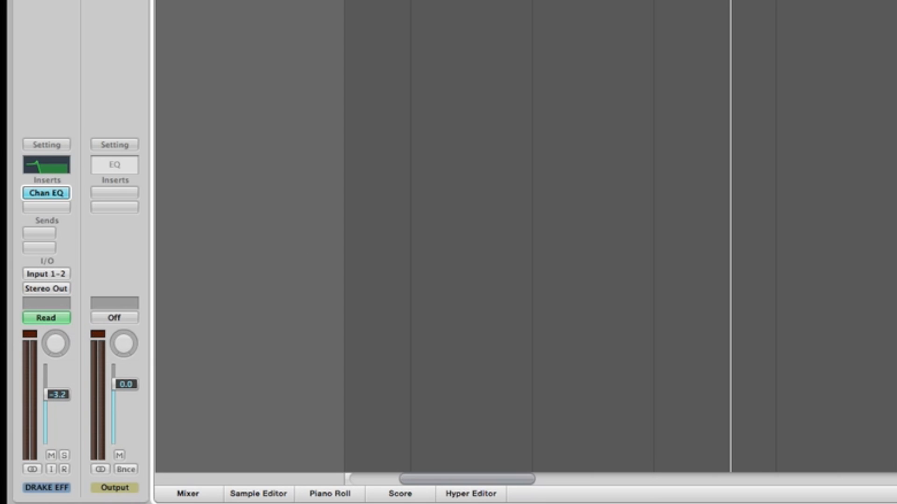
mouse_move(115, 331)
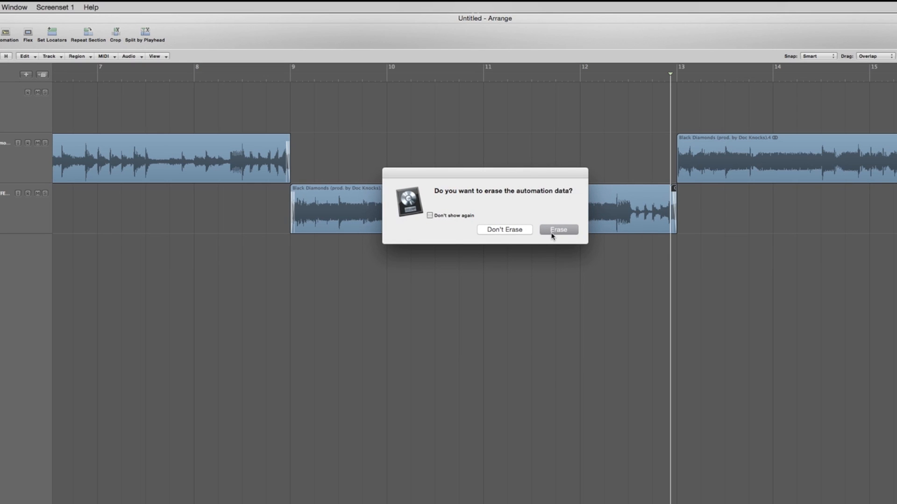
Step: Erase the automation, play from just before bar 9, then zoom out and deselect
click(557, 229)
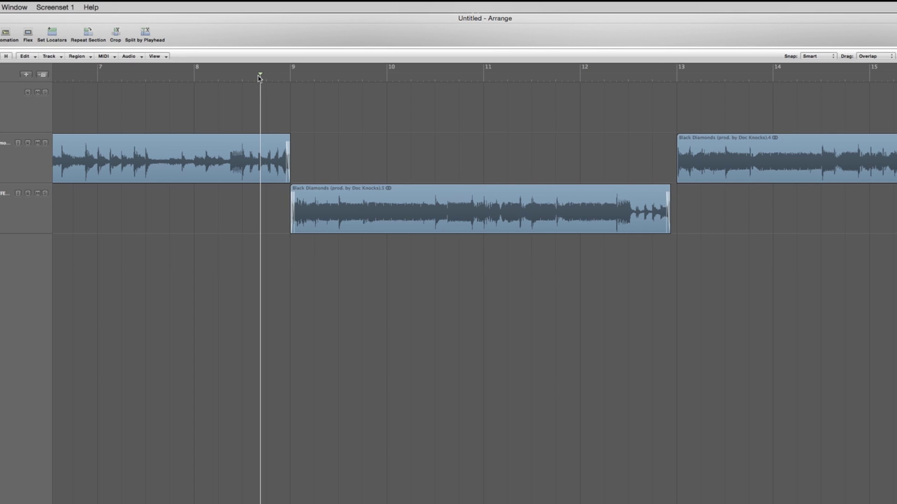
click(345, 74)
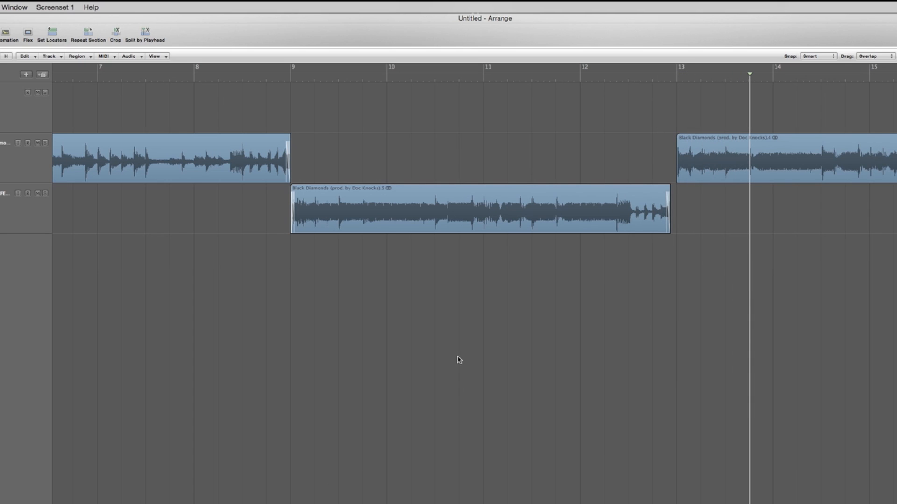
scroll(left, 3)
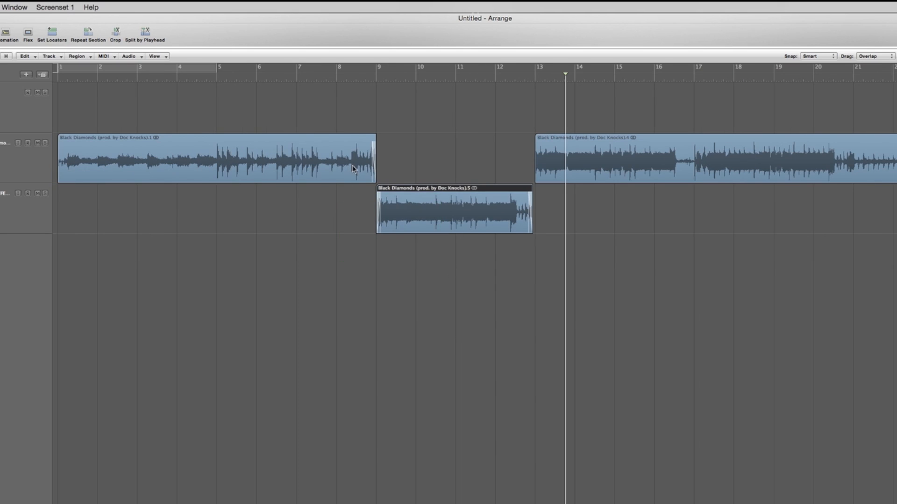
click(495, 286)
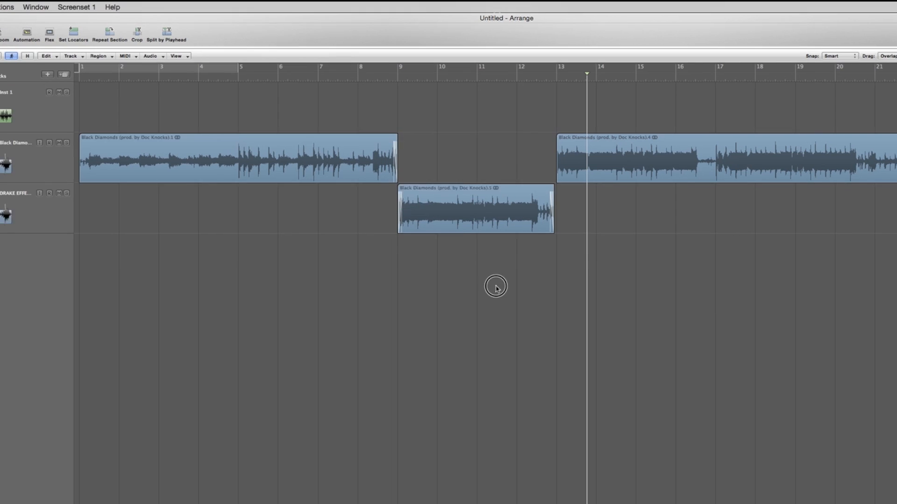